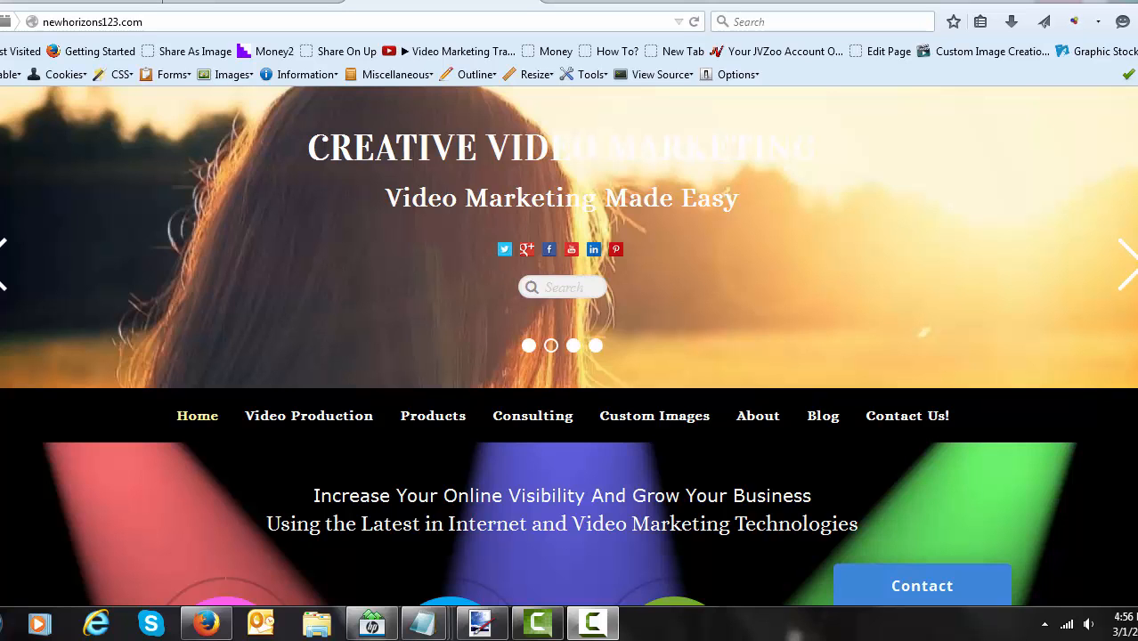
pyautogui.moveTo(532, 415)
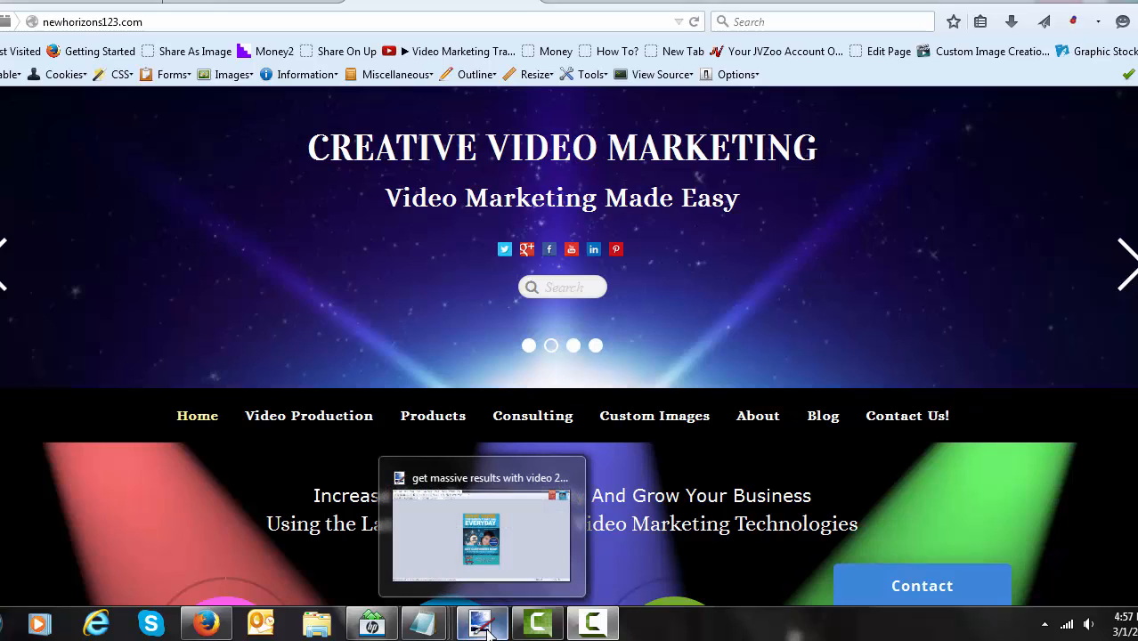
# Step: Start a new blog post from + New > Post and switch the editor to Visual
pyautogui.click(482, 622)
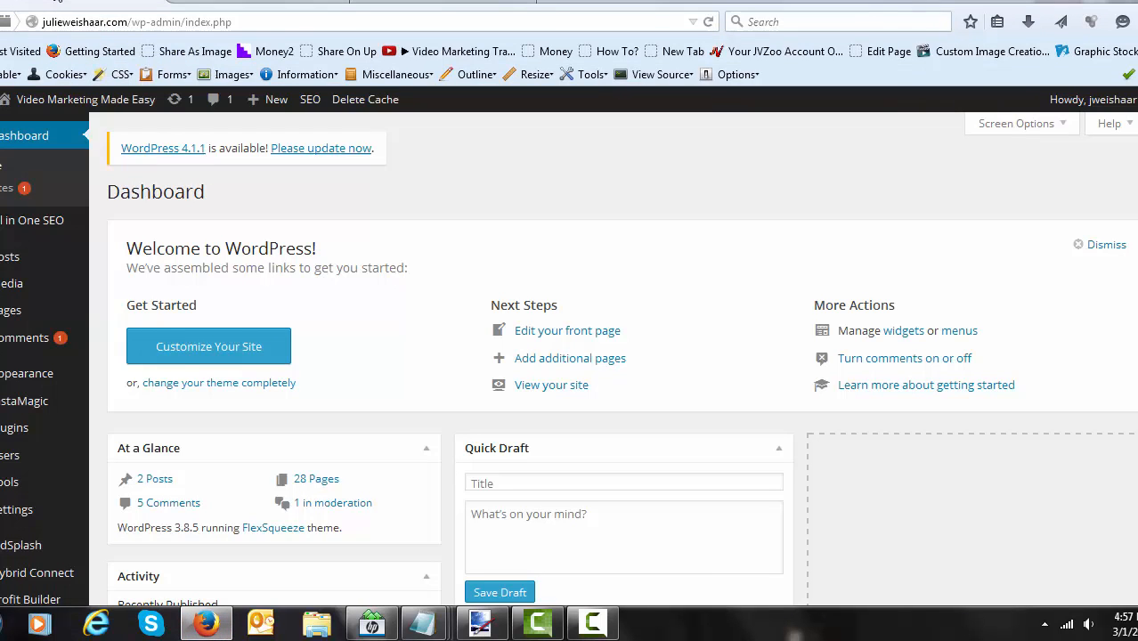
pyautogui.click(267, 99)
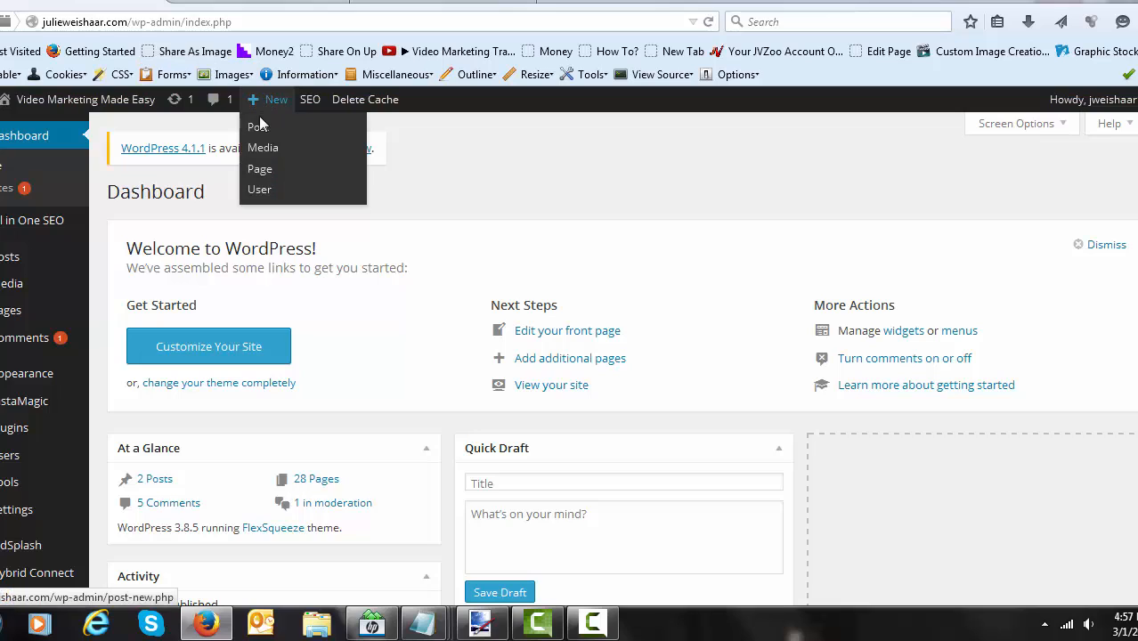
pyautogui.moveTo(258, 127)
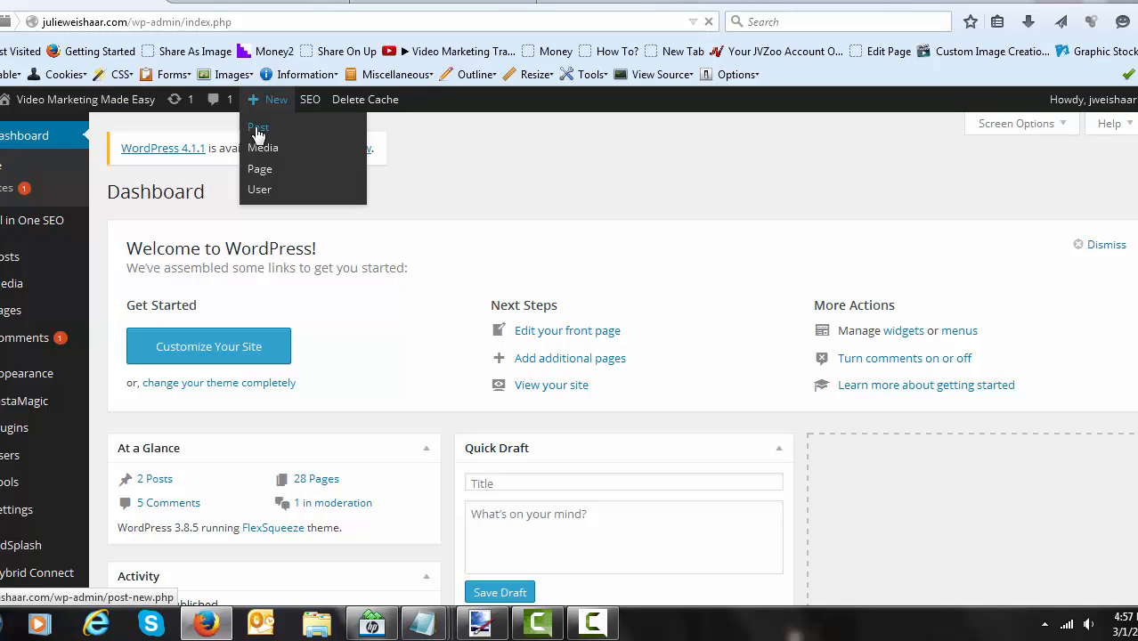
pyautogui.click(259, 128)
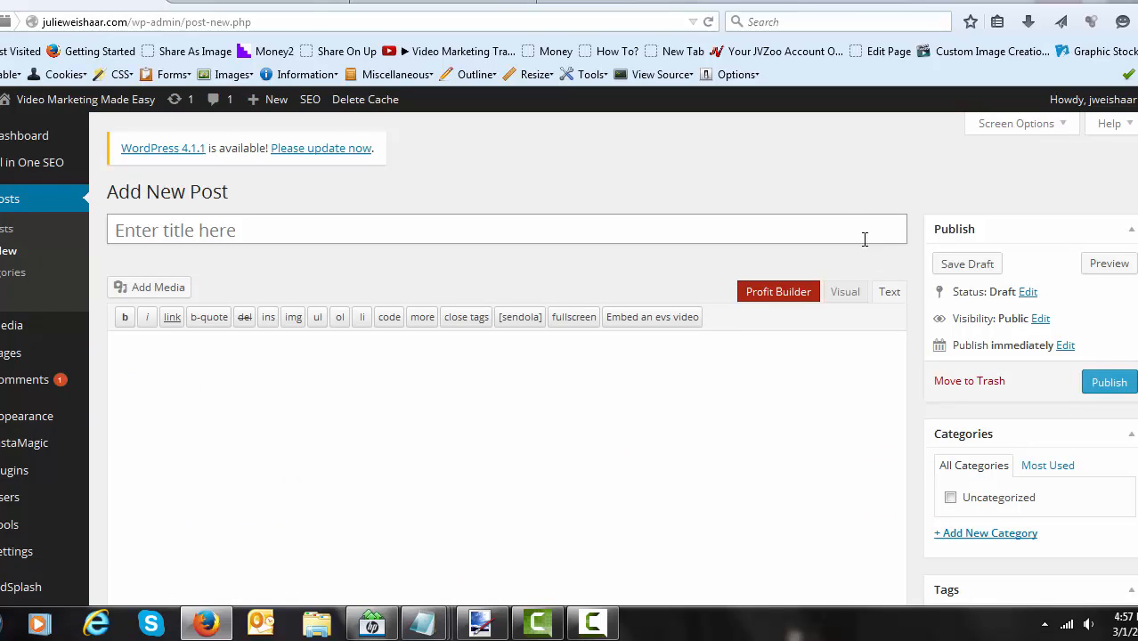
pyautogui.click(844, 292)
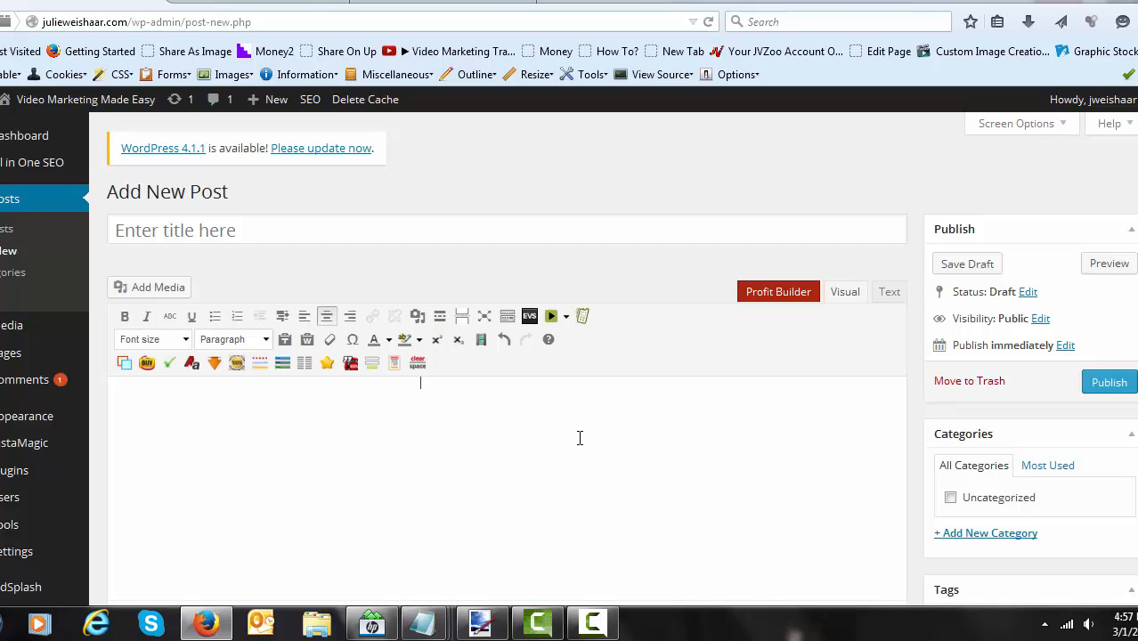
# Step: Upload the 'get massive results with video 280' ad image and insert it into the post
pyautogui.click(150, 286)
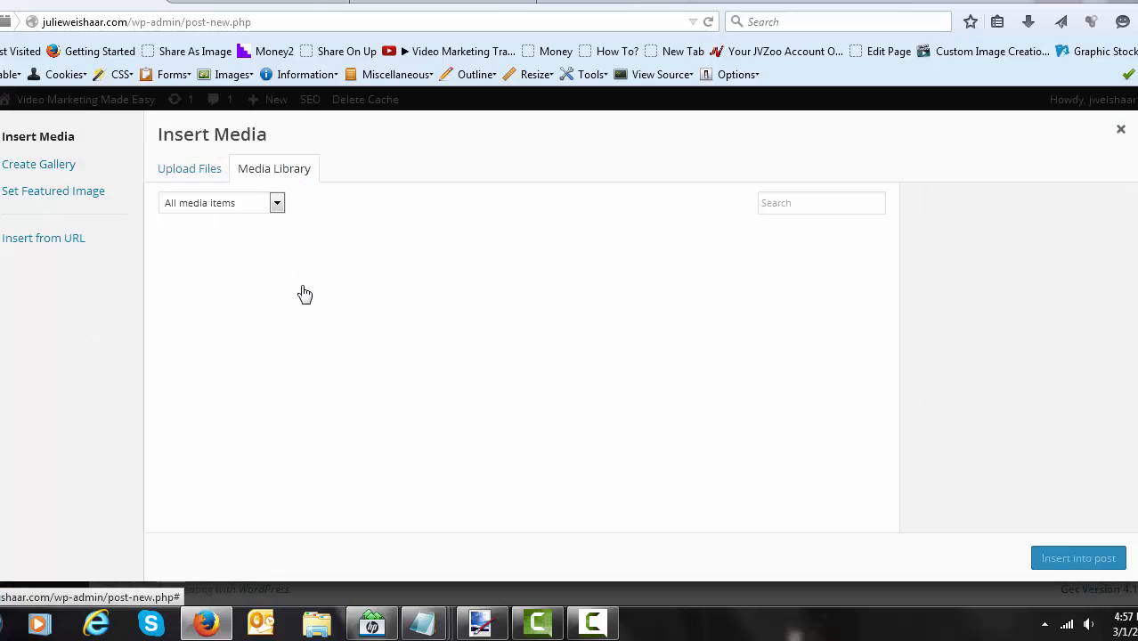
pyautogui.click(189, 169)
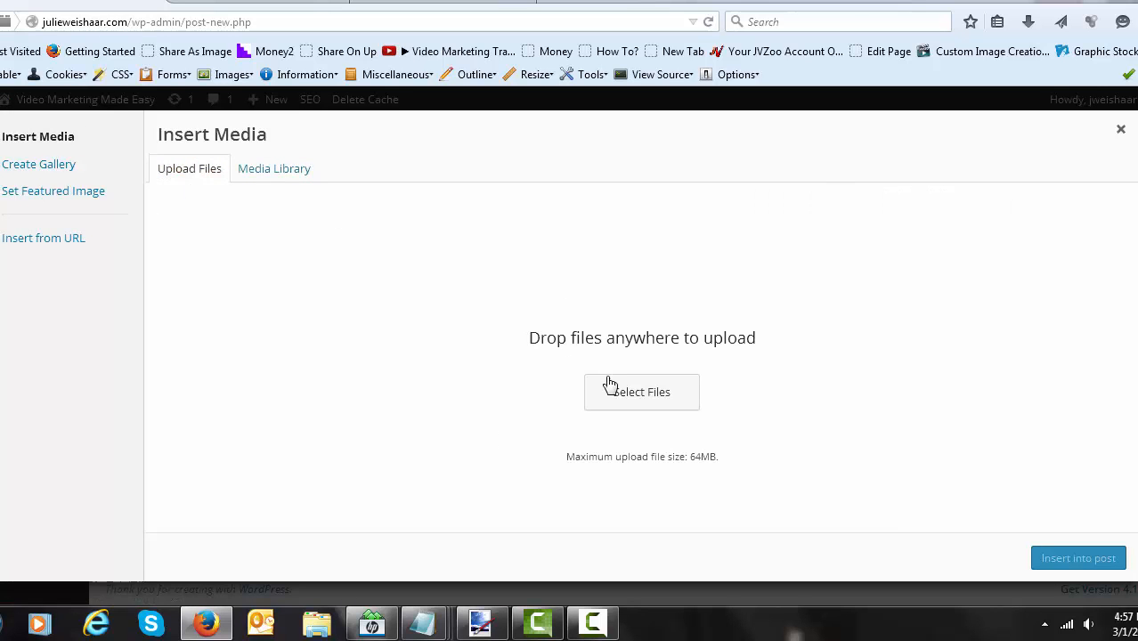
pyautogui.click(641, 392)
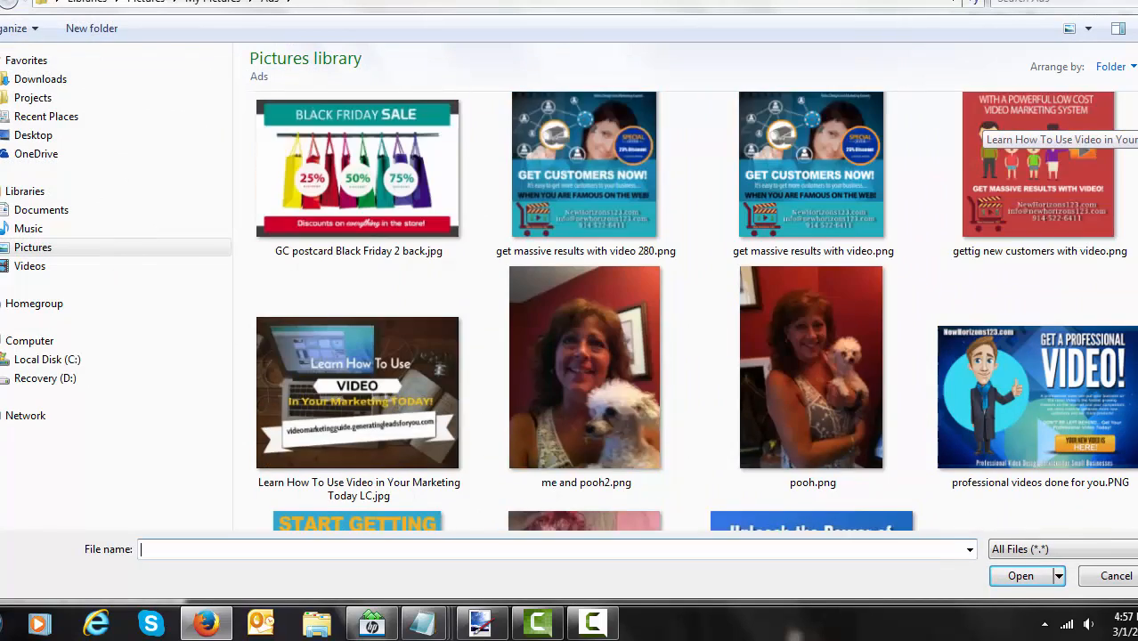
pyautogui.click(1021, 575)
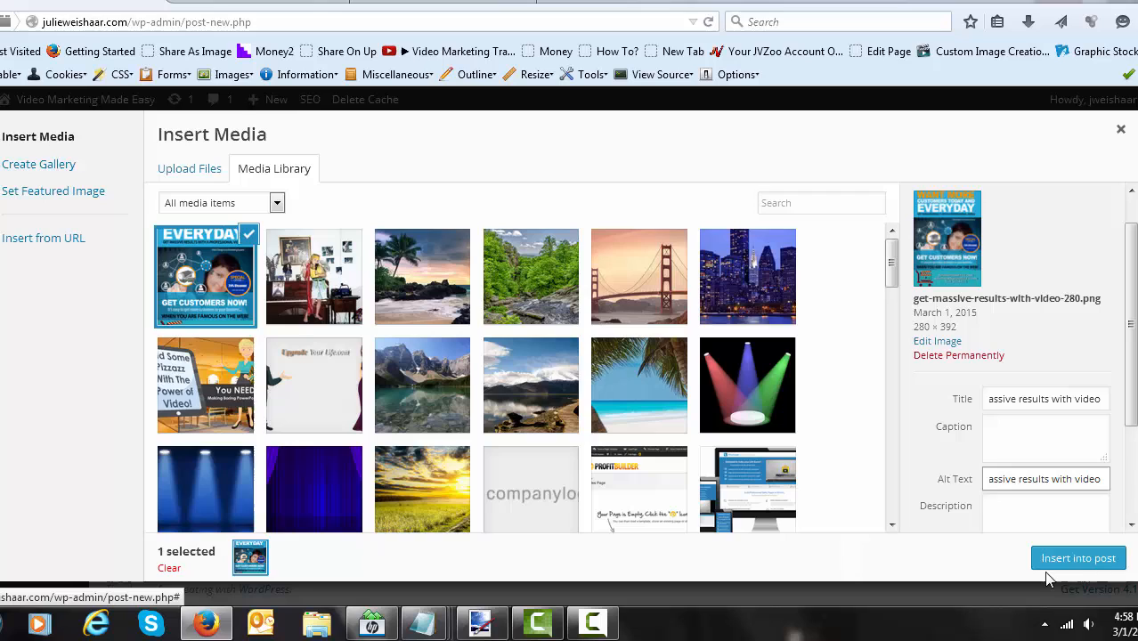
pyautogui.click(1079, 558)
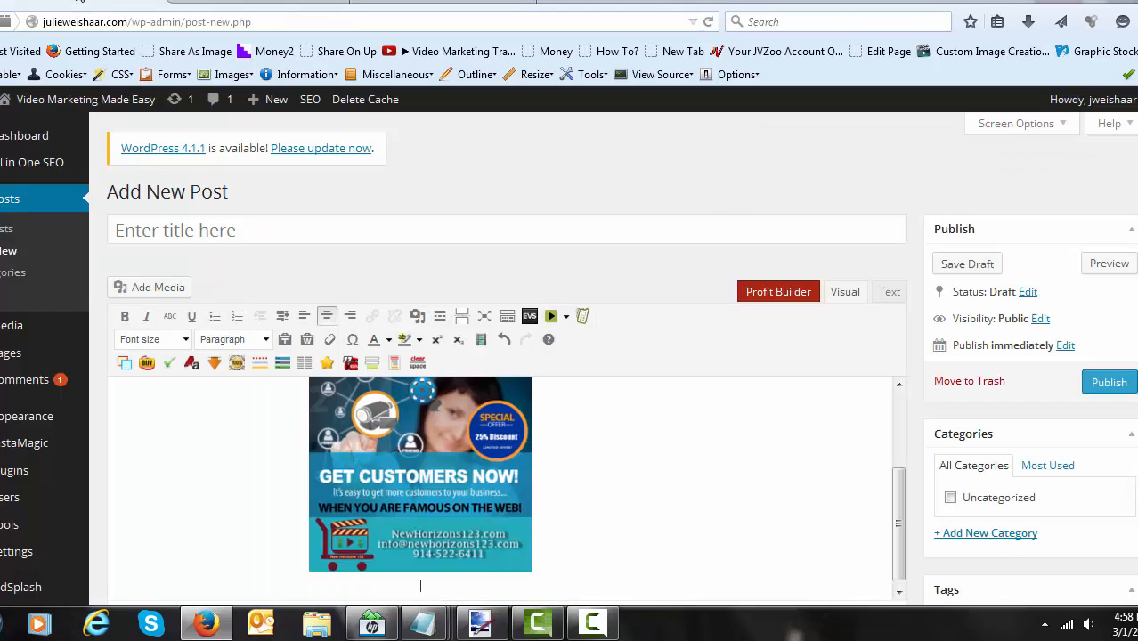
pyautogui.click(420, 472)
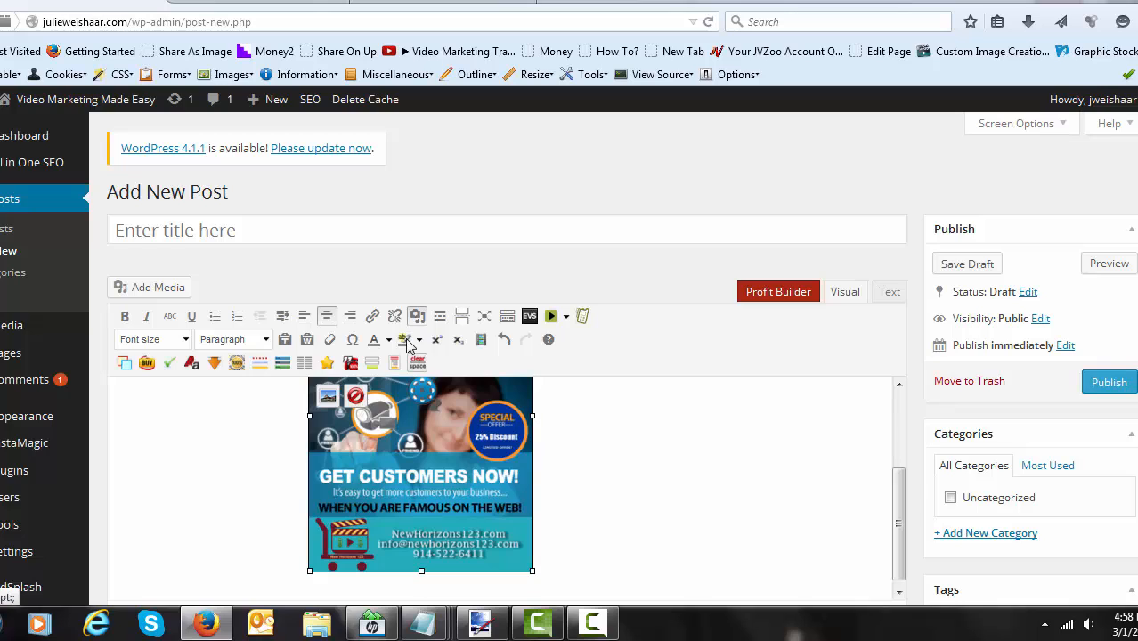
pyautogui.click(372, 316)
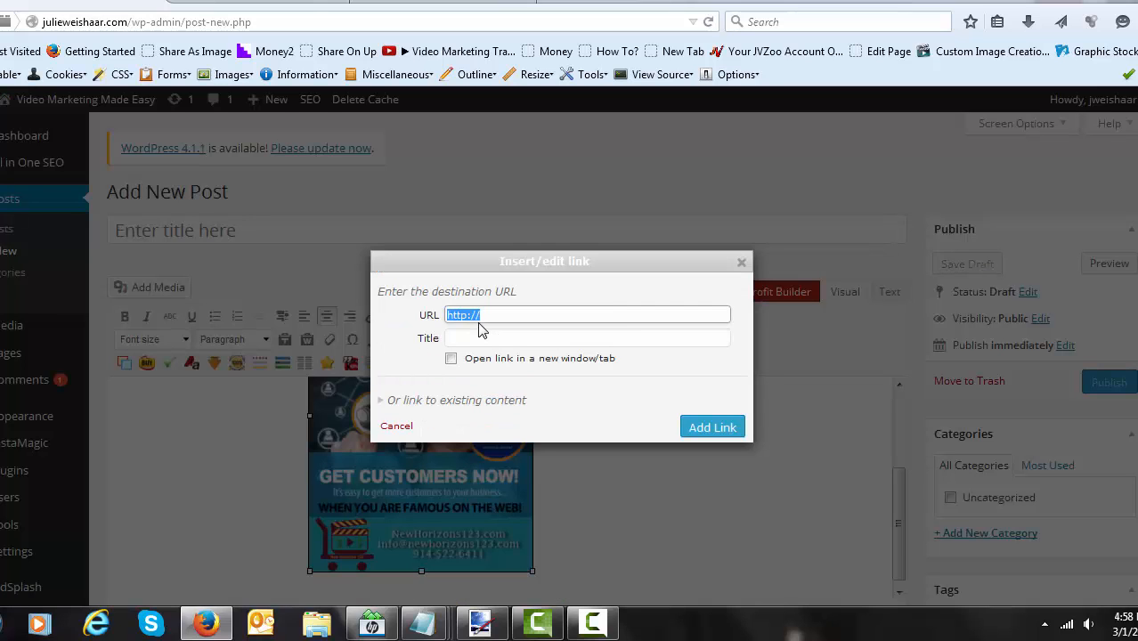
pyautogui.write('http://newhorizons123.com/video-production/')
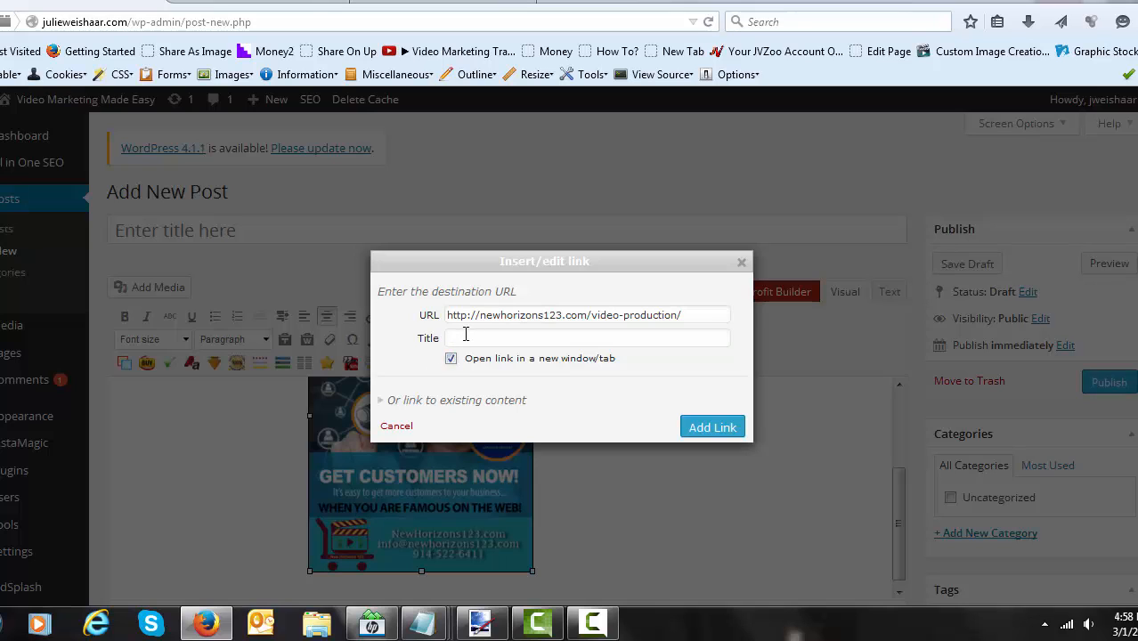
pyautogui.click(587, 337)
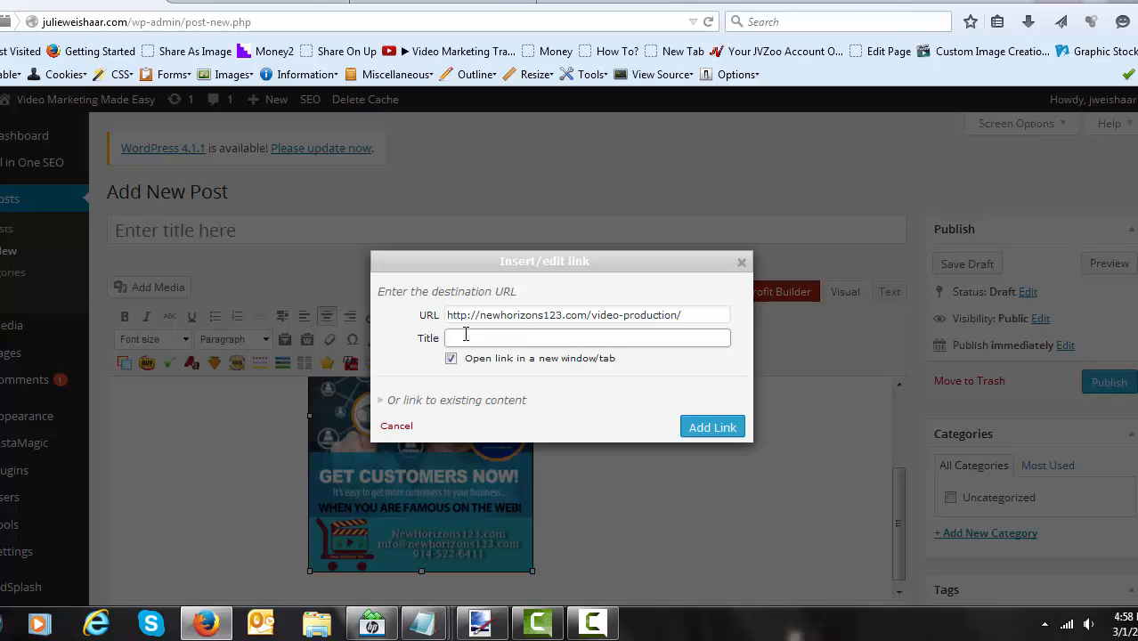
pyautogui.write('massi')
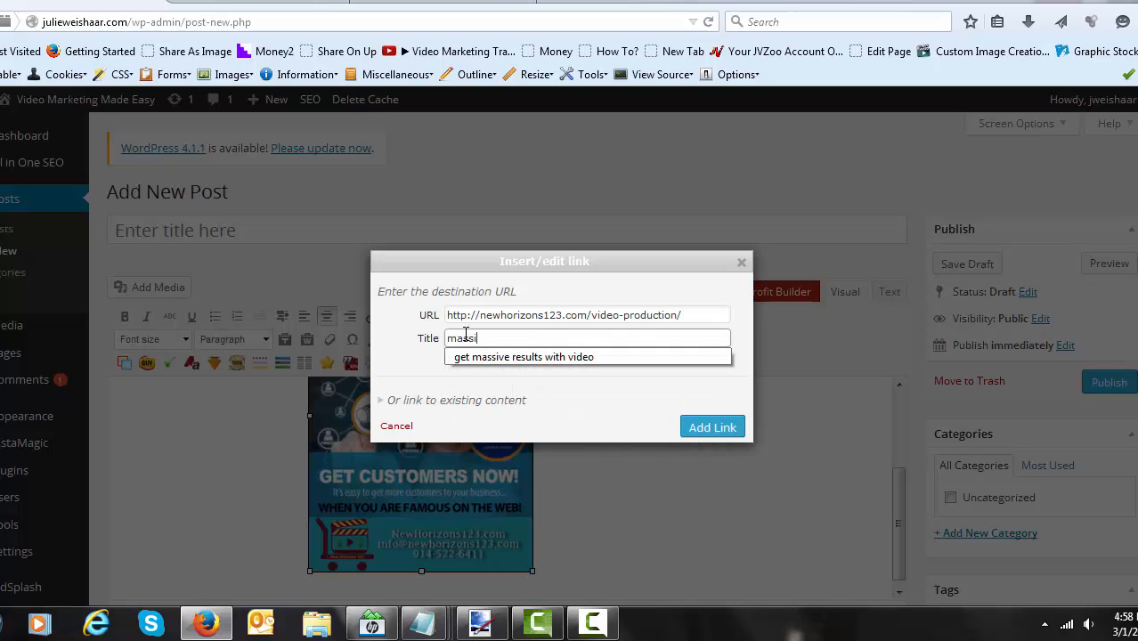
pyautogui.write('ve results with video')
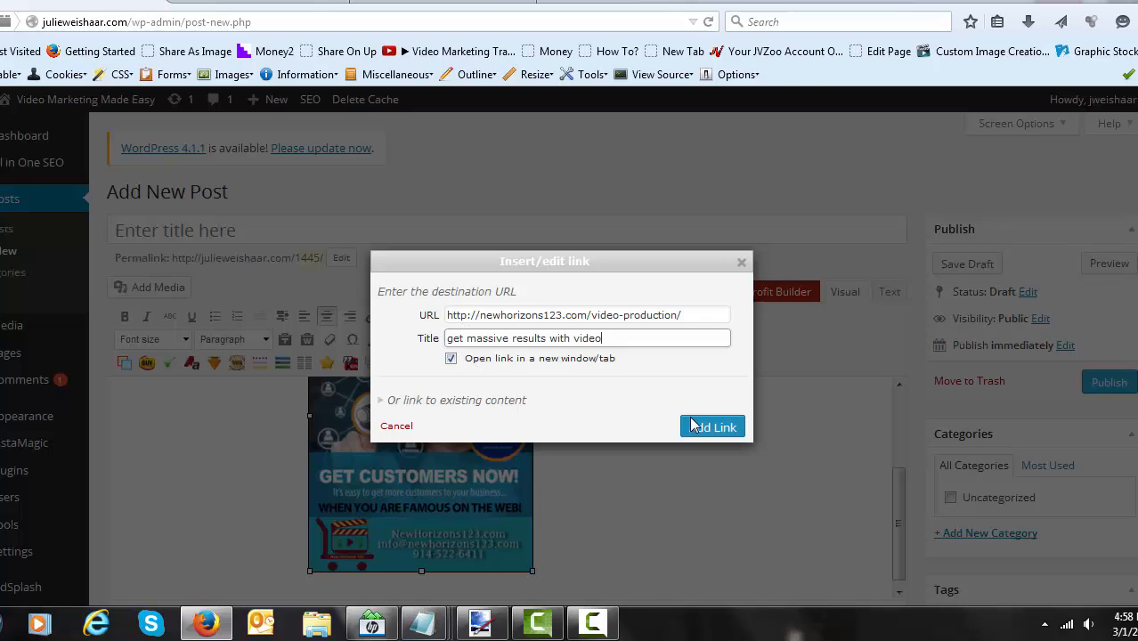
pyautogui.click(713, 427)
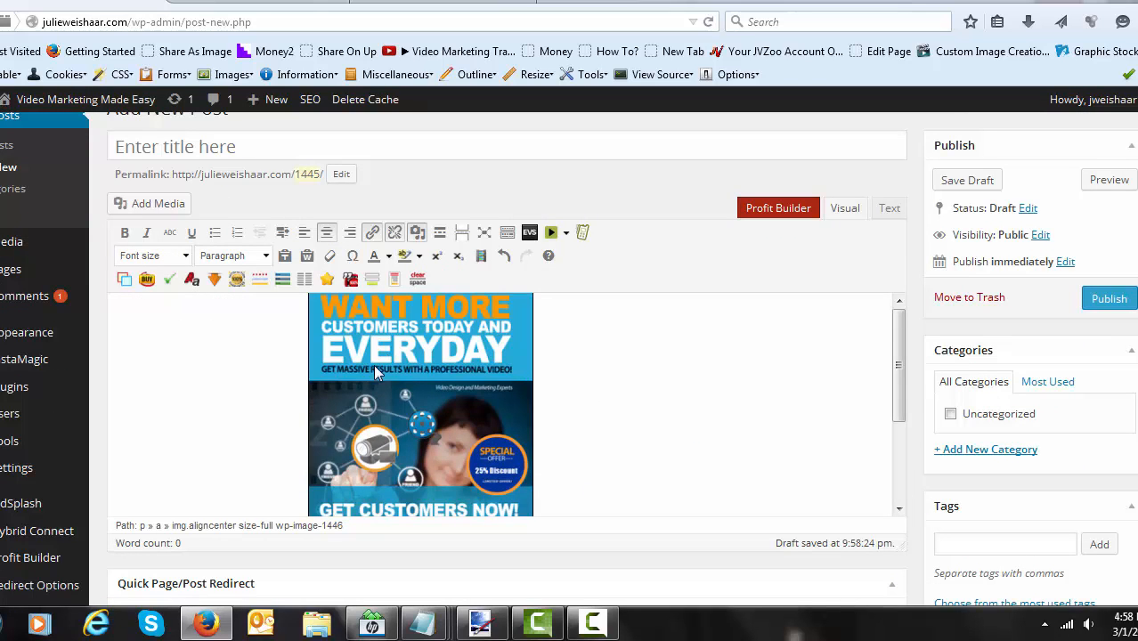
pyautogui.moveTo(445, 385)
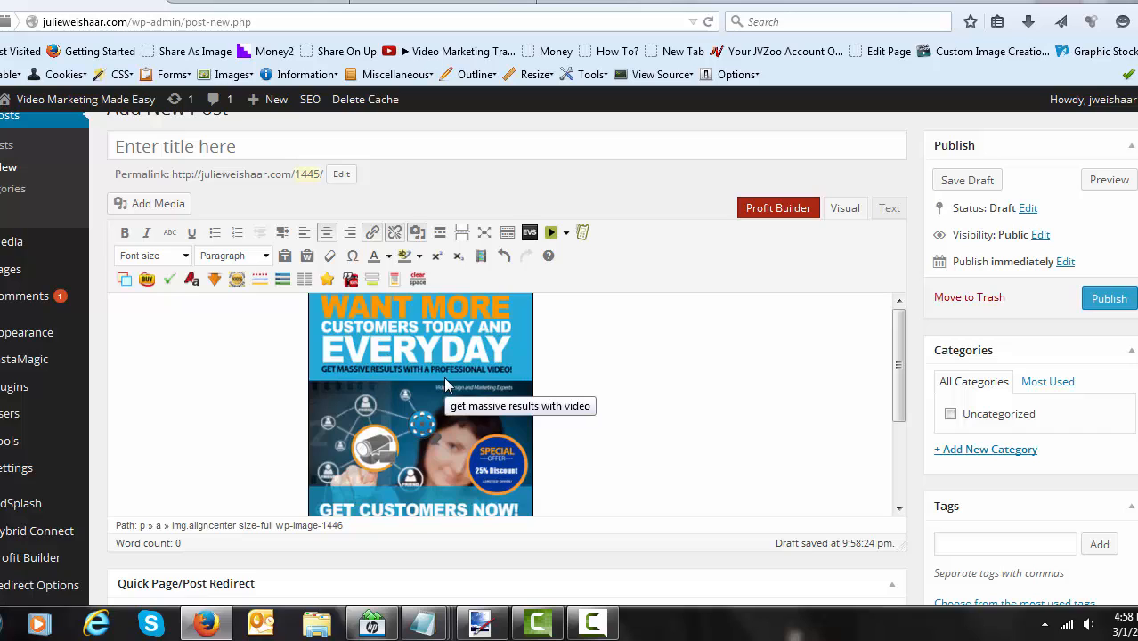
# Step: Copy the linked ad image's HTML from the Text view, then return to Visual view
pyautogui.click(888, 207)
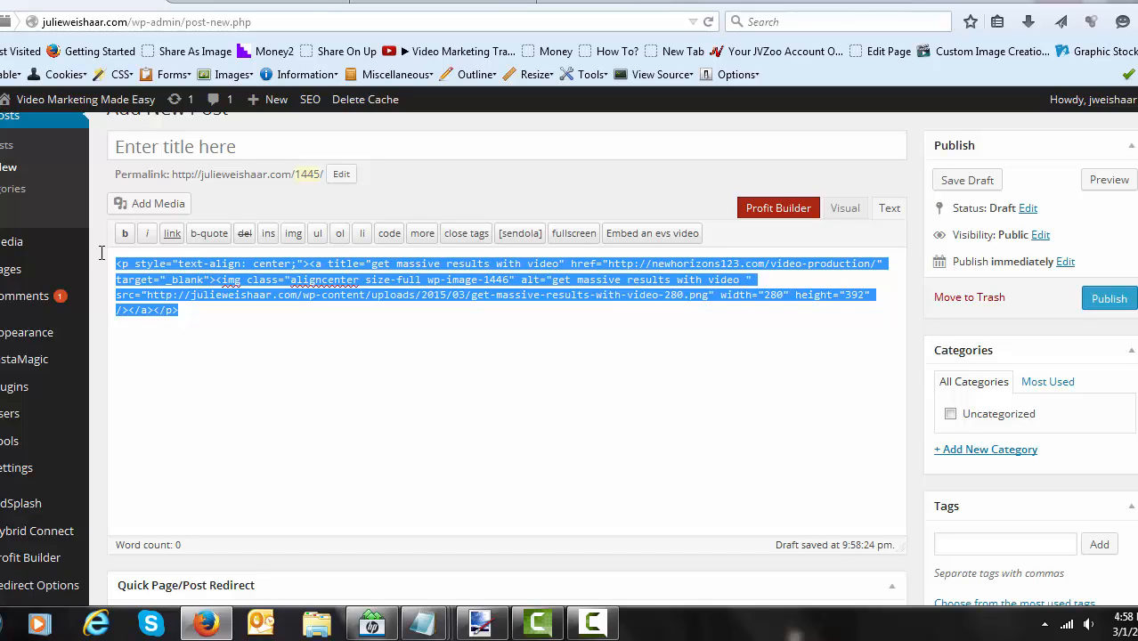
pyautogui.moveTo(403, 425)
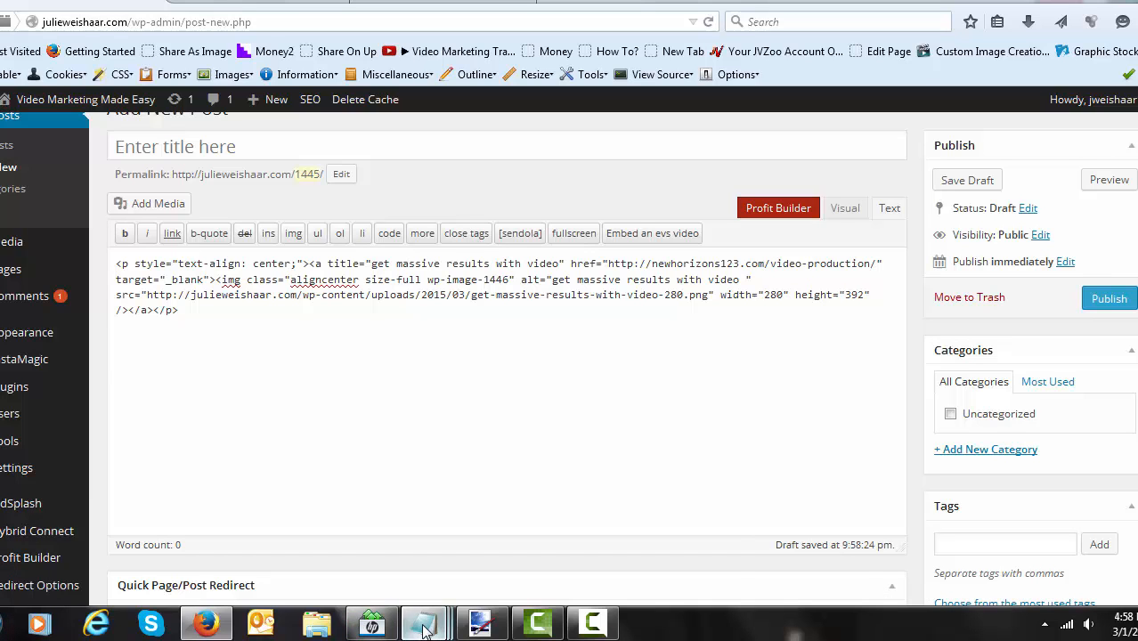
pyautogui.click(424, 621)
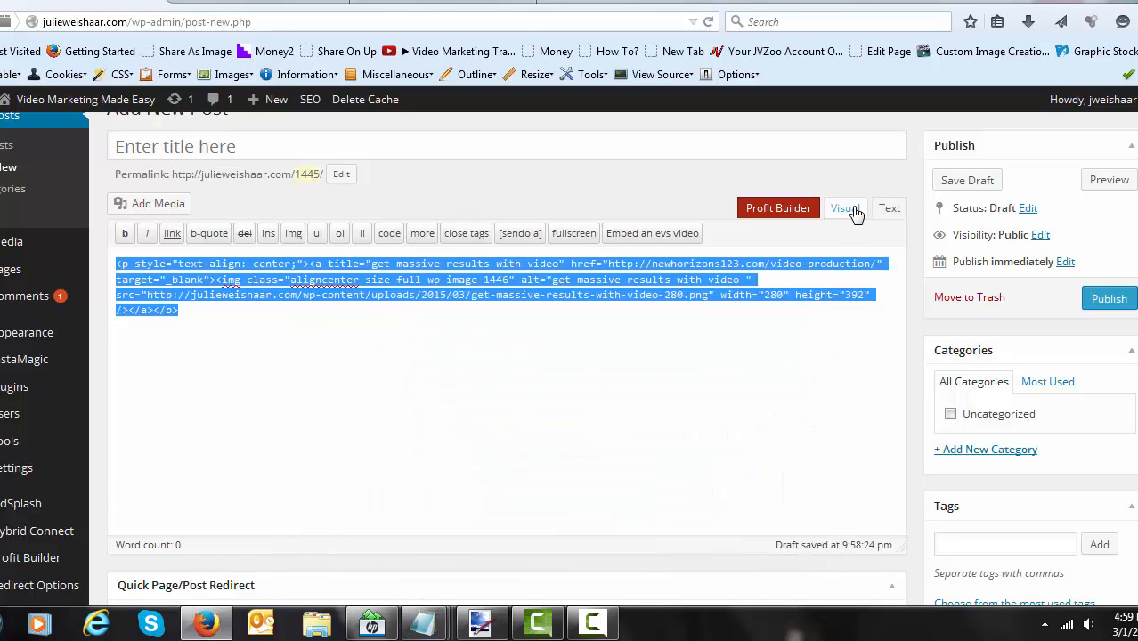
pyautogui.click(845, 208)
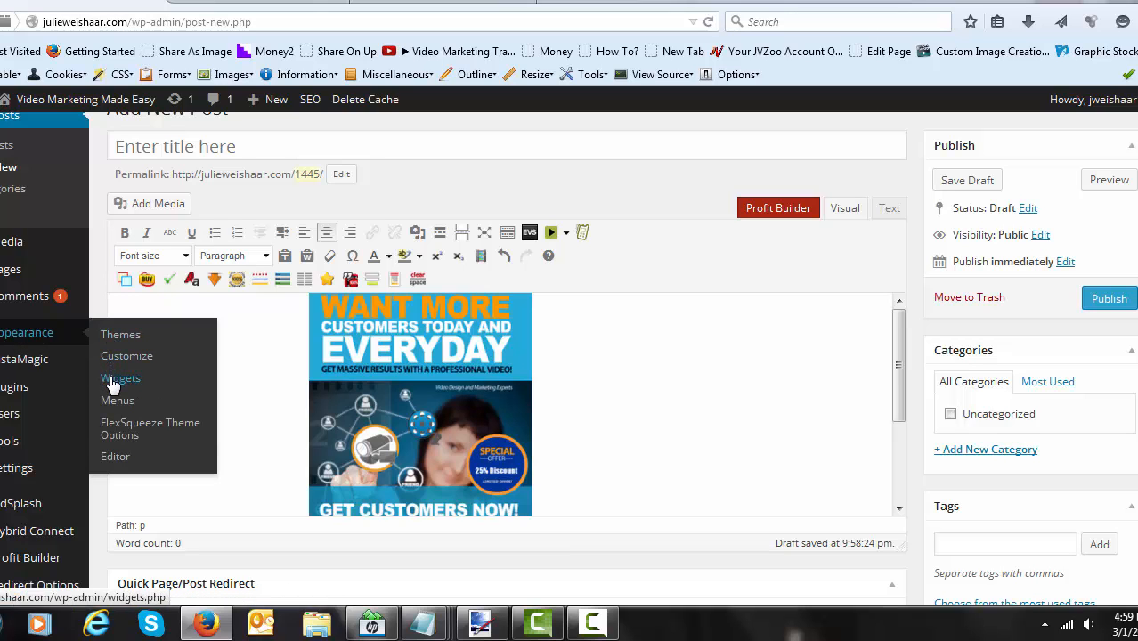
# Step: Add a Text widget holding the ad image HTML to the Right Sidebar and save it
pyautogui.click(120, 378)
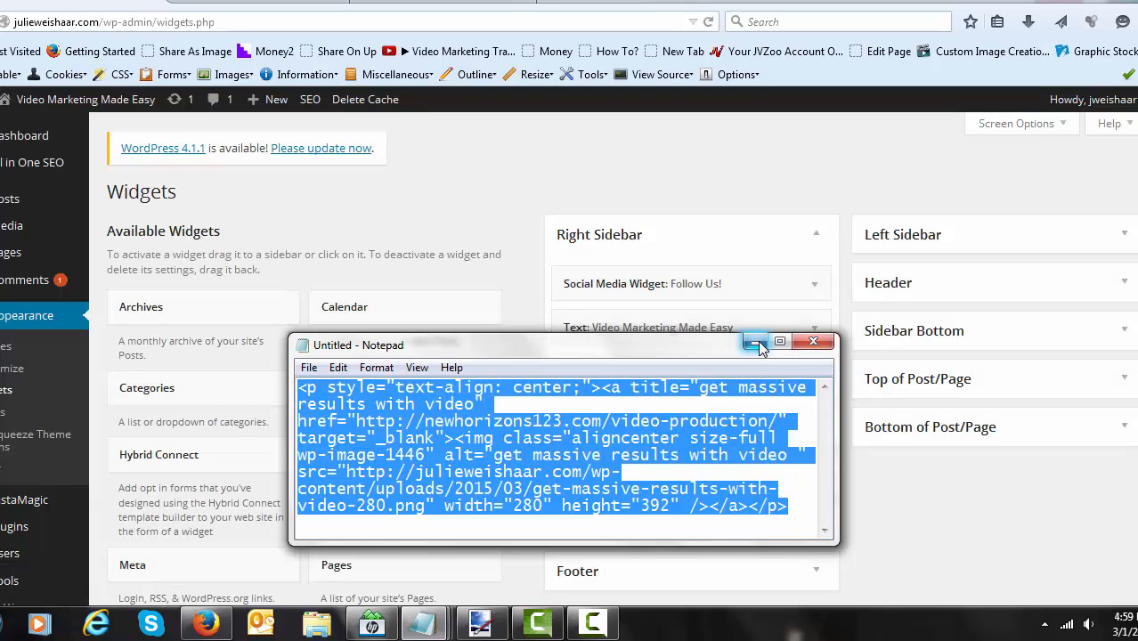
pyautogui.click(754, 341)
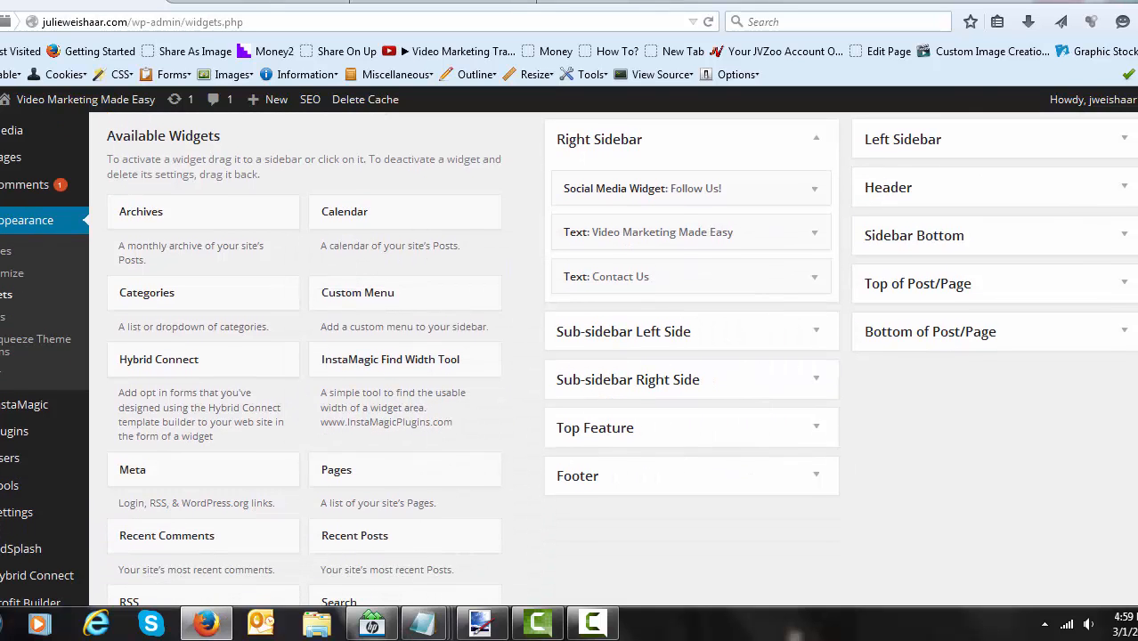
pyautogui.scroll(-3)
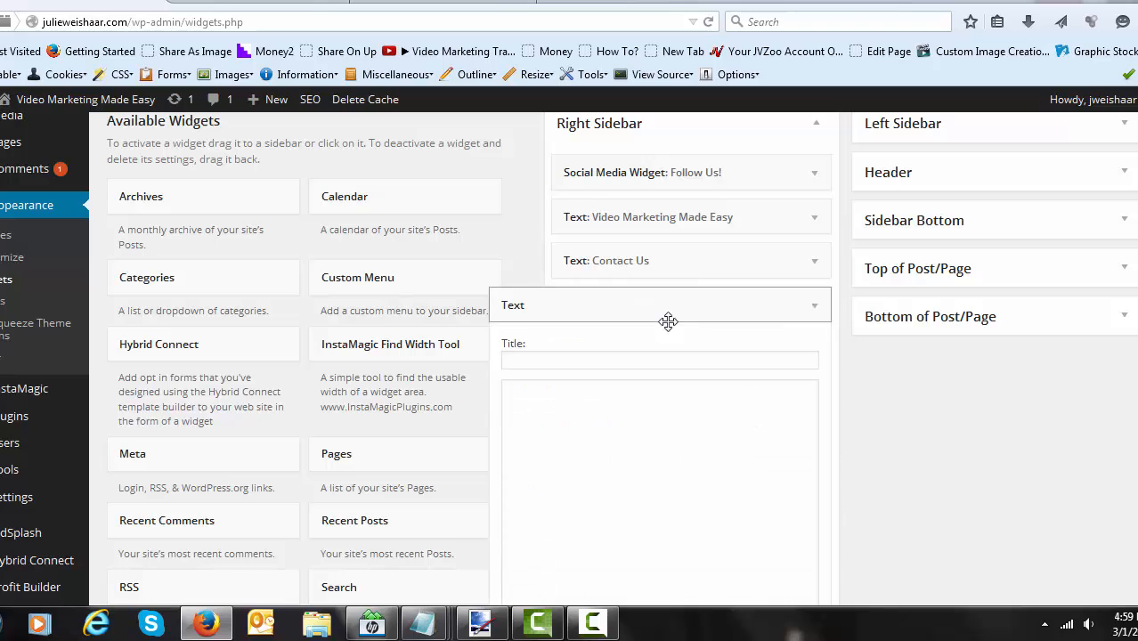
pyautogui.click(659, 360)
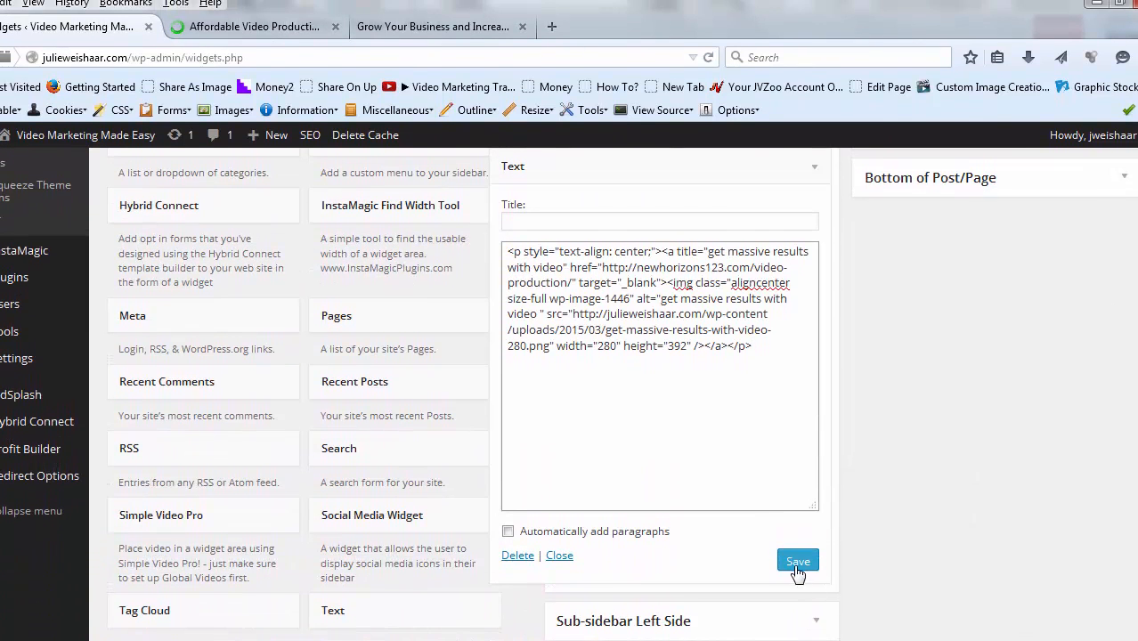
pyautogui.click(797, 561)
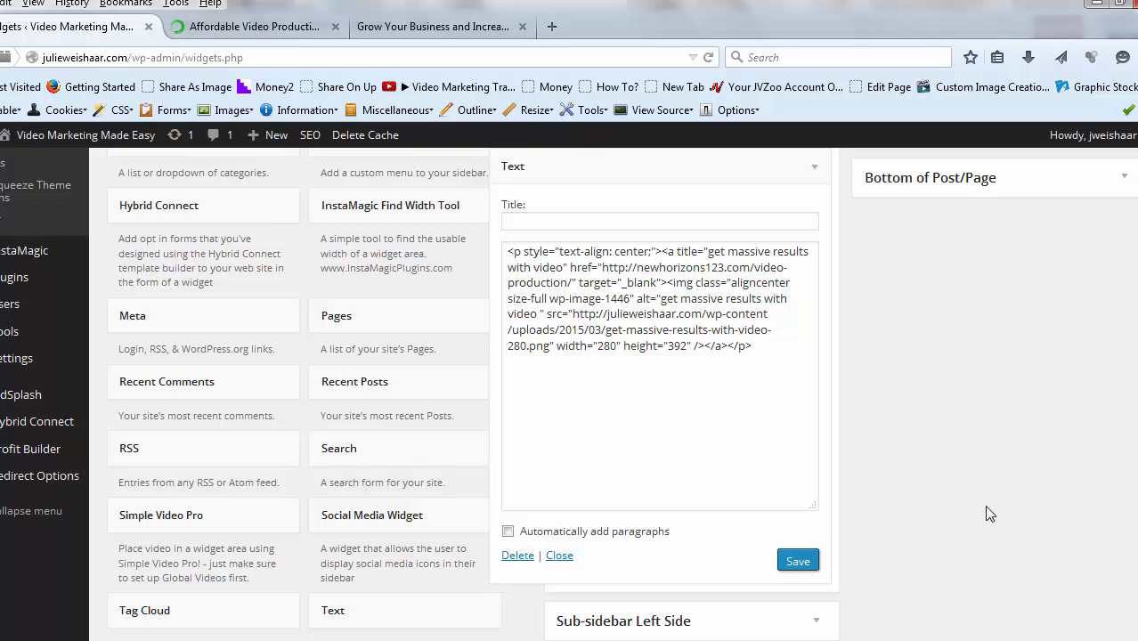
pyautogui.moveTo(145, 263)
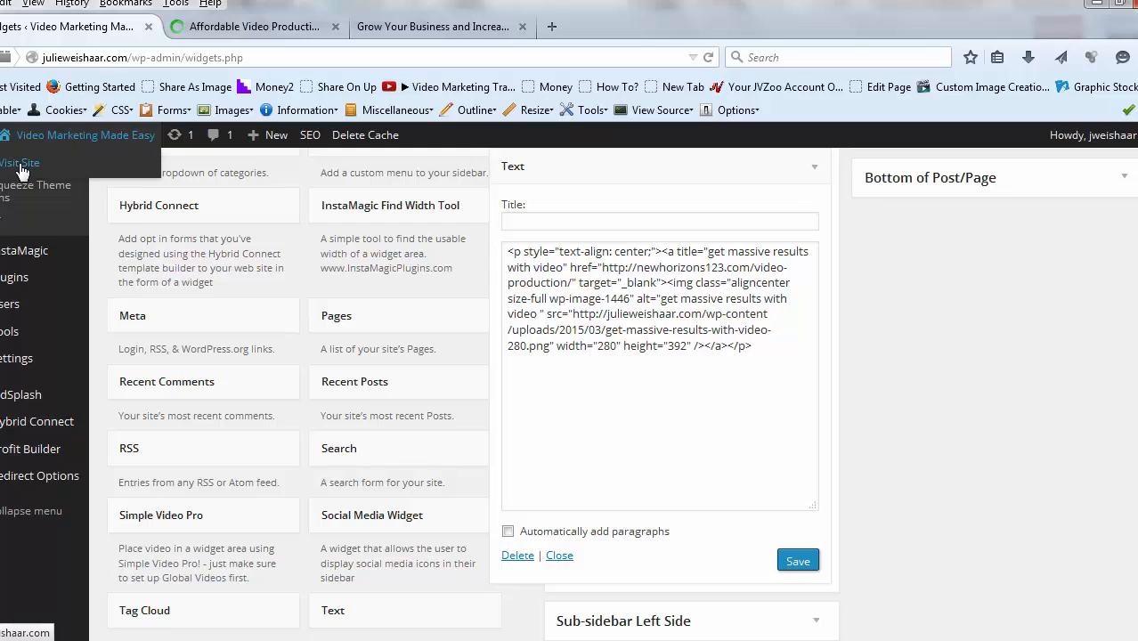
# Step: Visit the live site and go to its /welcome page
pyautogui.click(20, 162)
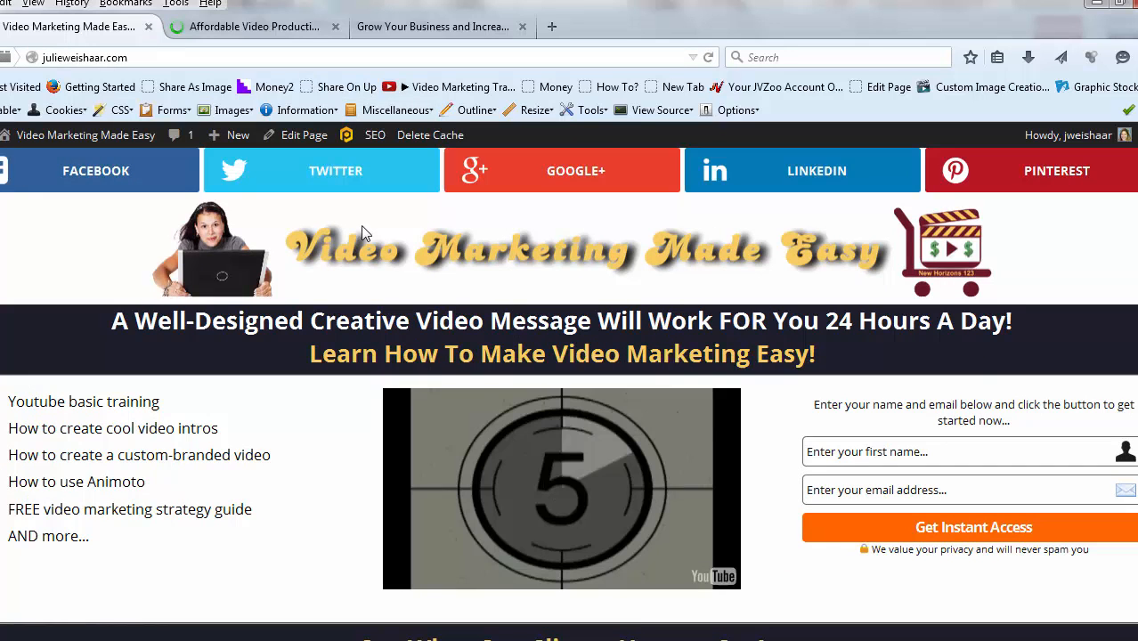
pyautogui.click(258, 57)
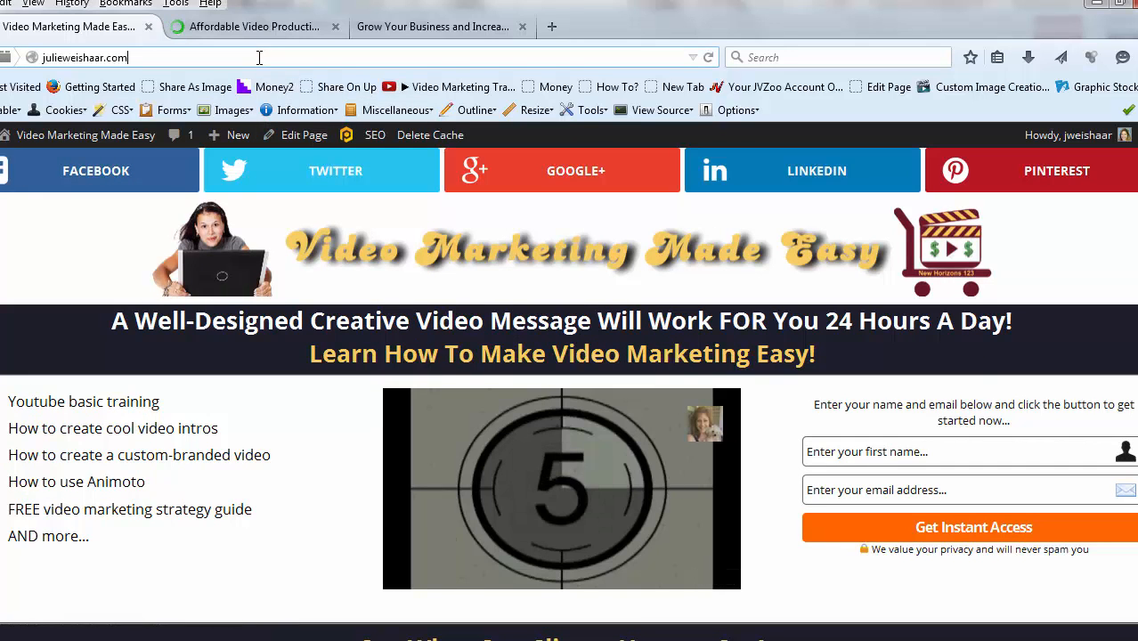
pyautogui.write('/welcome/')
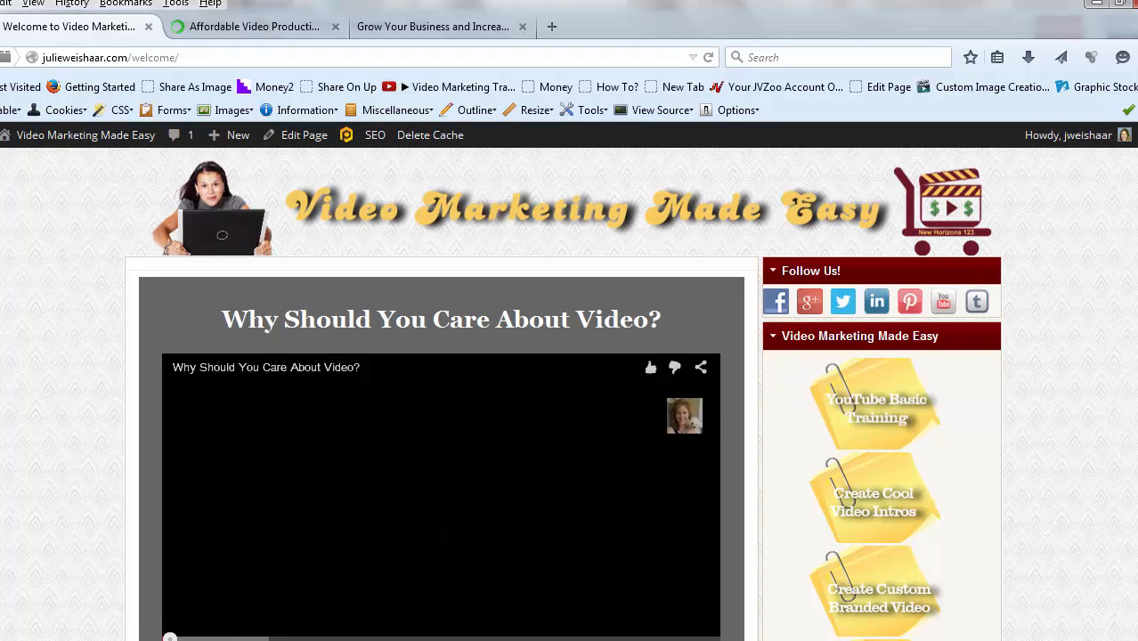
# Step: Click the sidebar ad to confirm it opens the video production page in a new tab
pyautogui.scroll(-3)
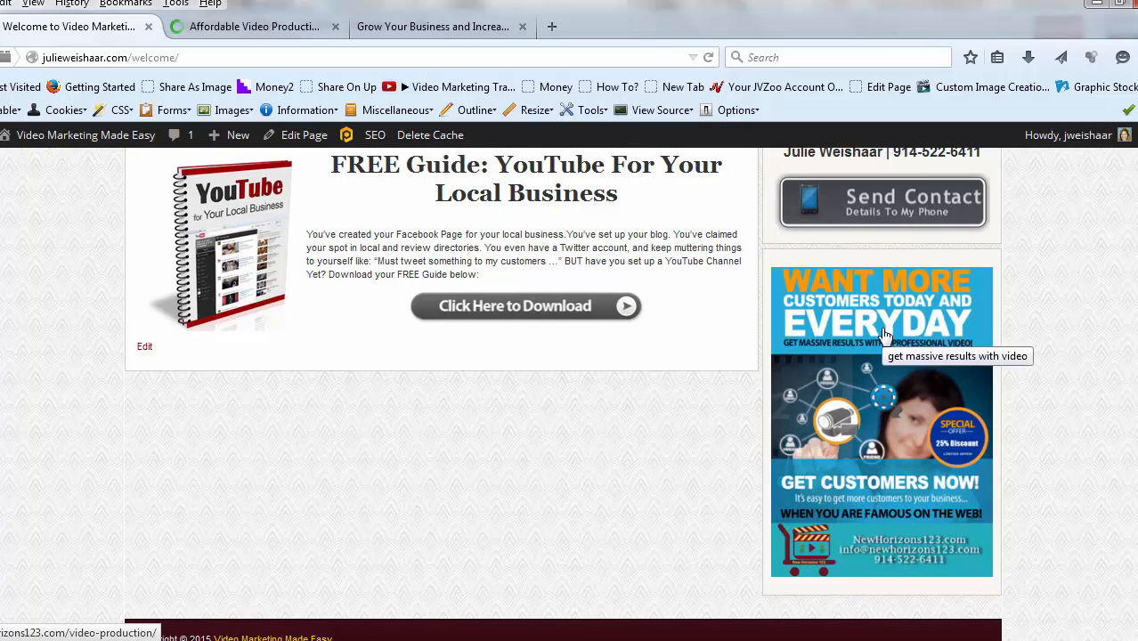
pyautogui.click(882, 418)
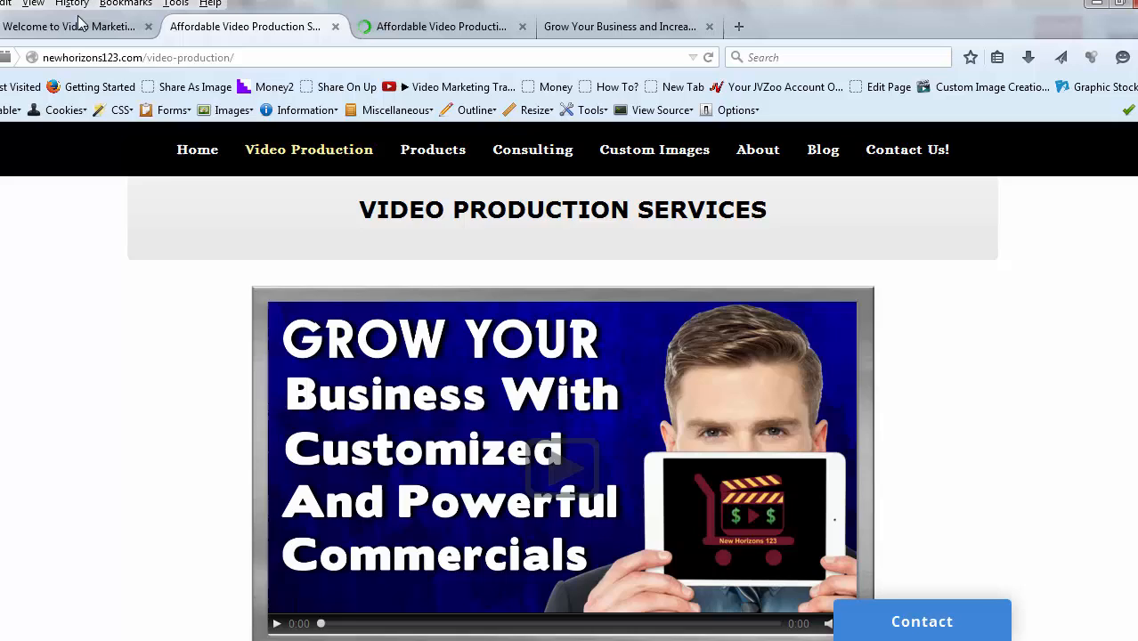
pyautogui.click(71, 26)
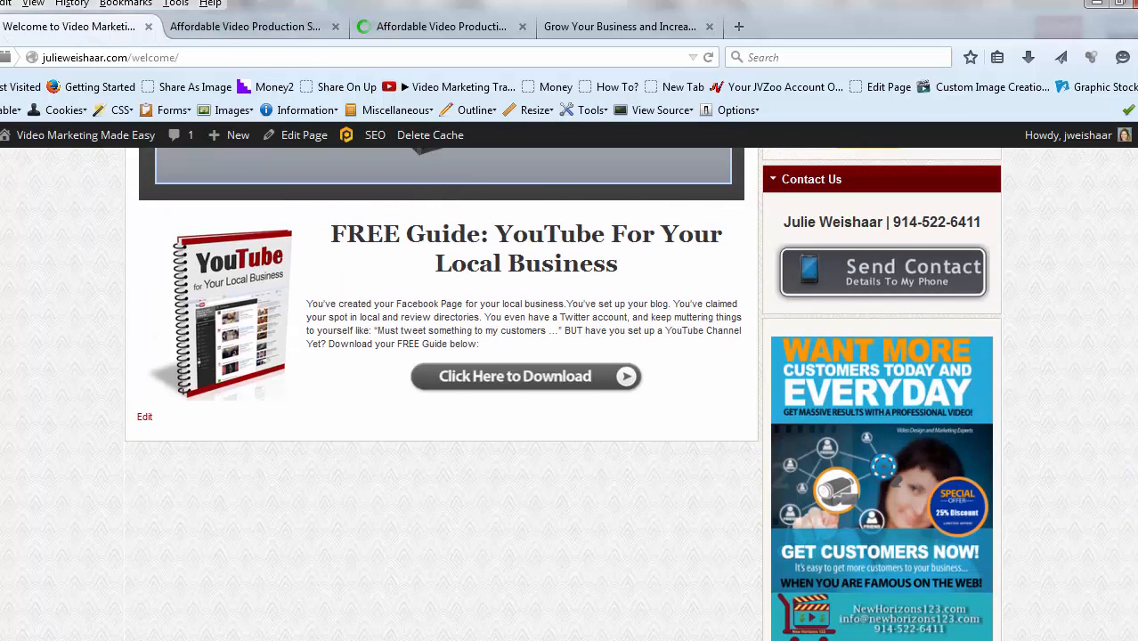
# Step: Switch between the open tabs and browse to the Products page
pyautogui.scroll(-3)
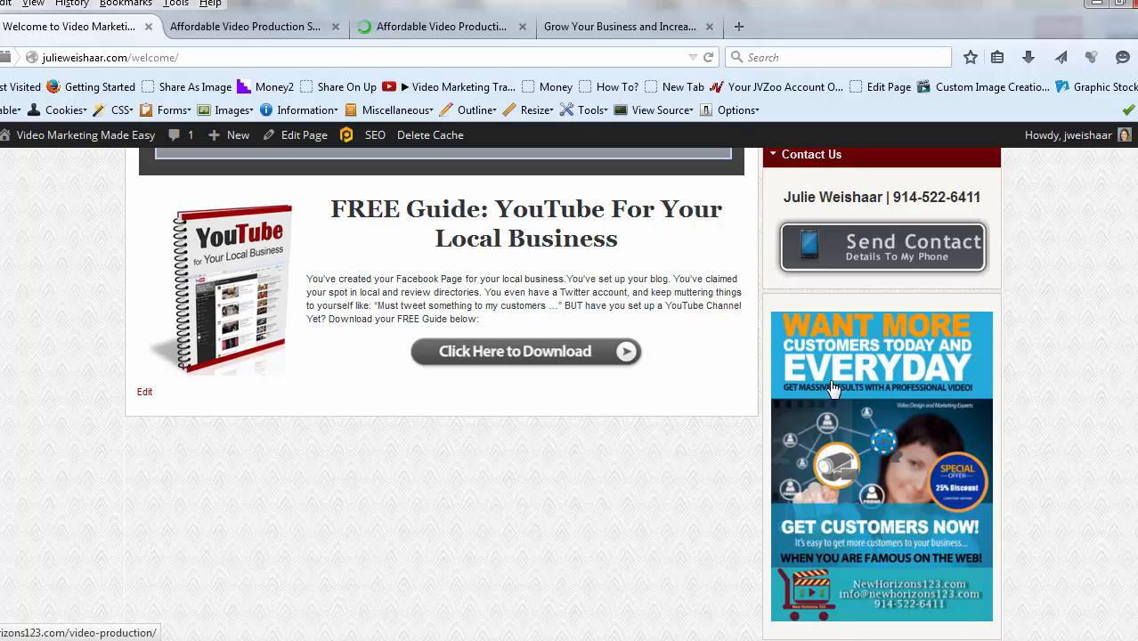
pyautogui.moveTo(891, 448)
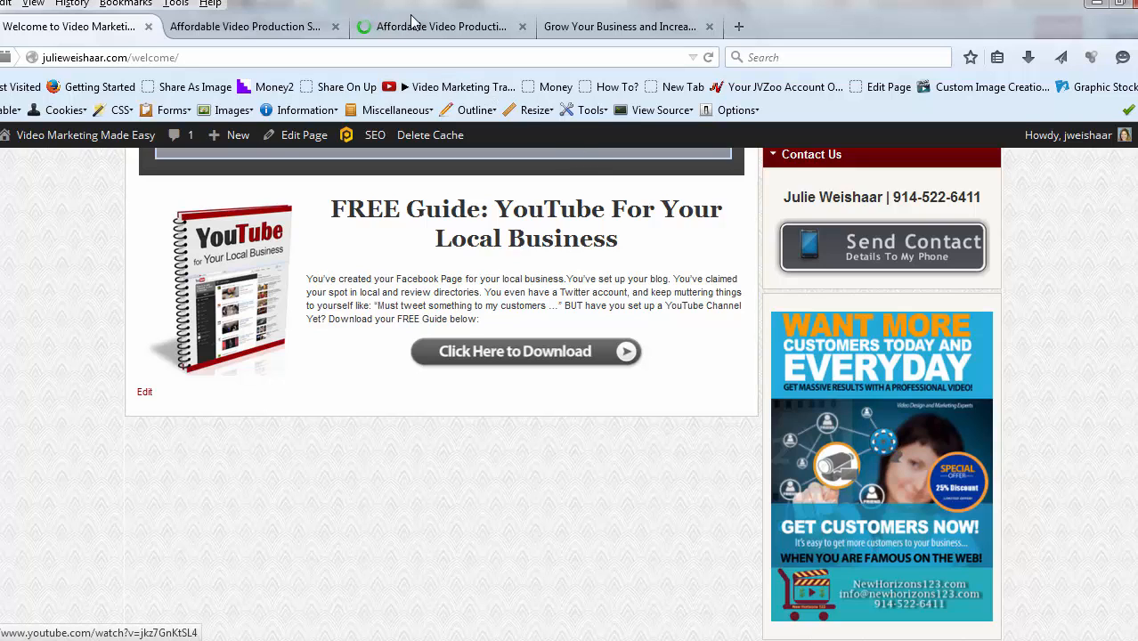
pyautogui.click(619, 26)
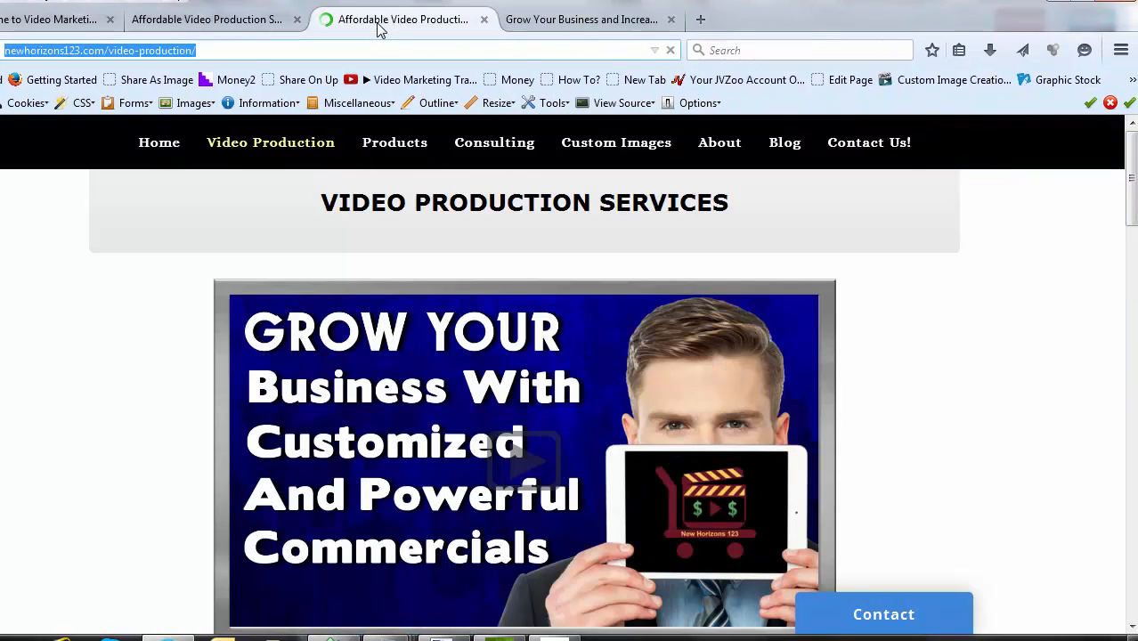
pyautogui.click(579, 19)
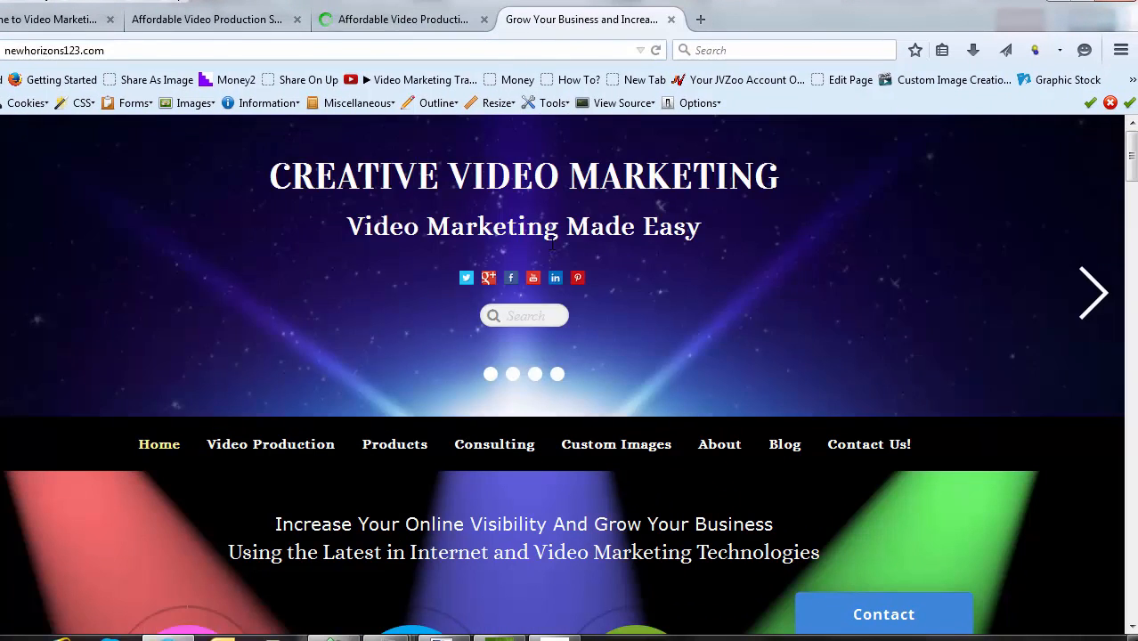
pyautogui.moveTo(394, 445)
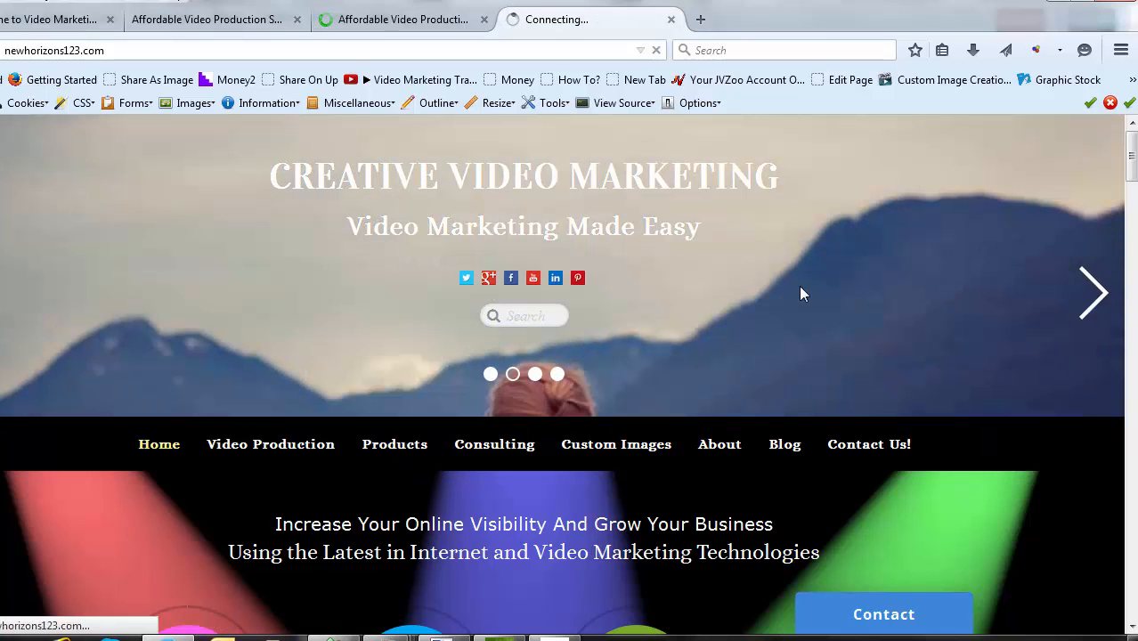
pyautogui.click(394, 445)
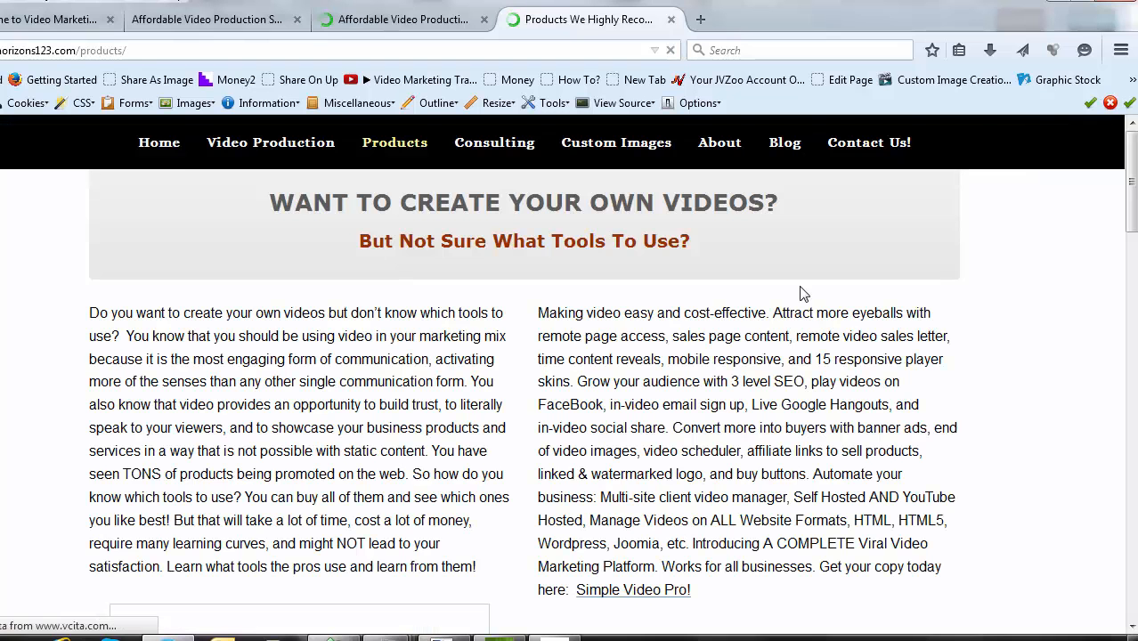